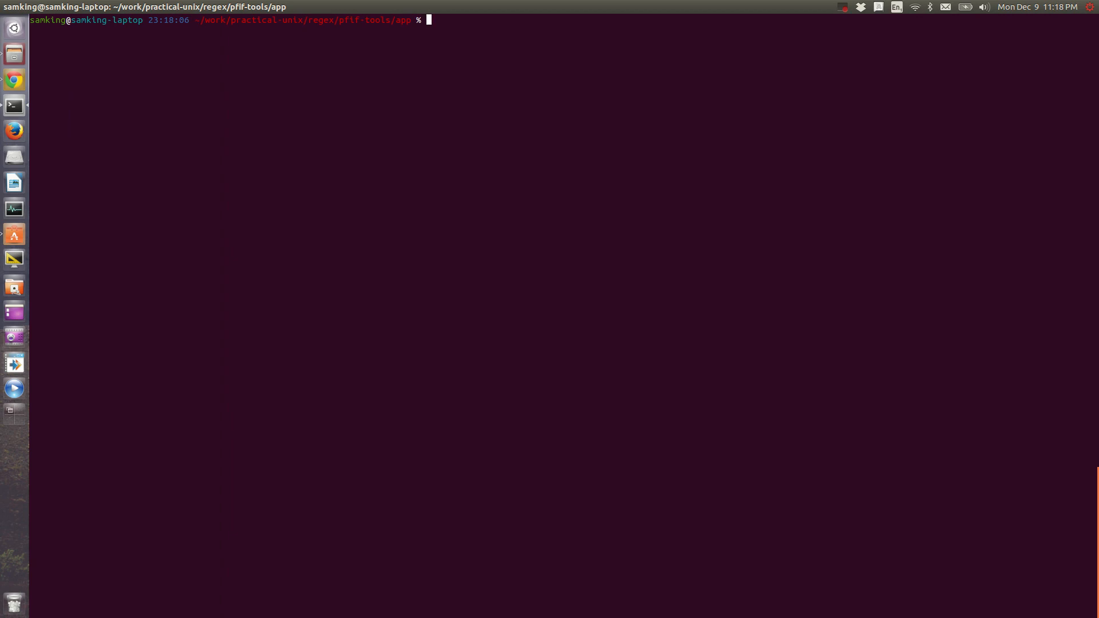
Step: Begin a grep for author_ field names in pfif_validator.py
text(grep author_..... pfif_validator.py)
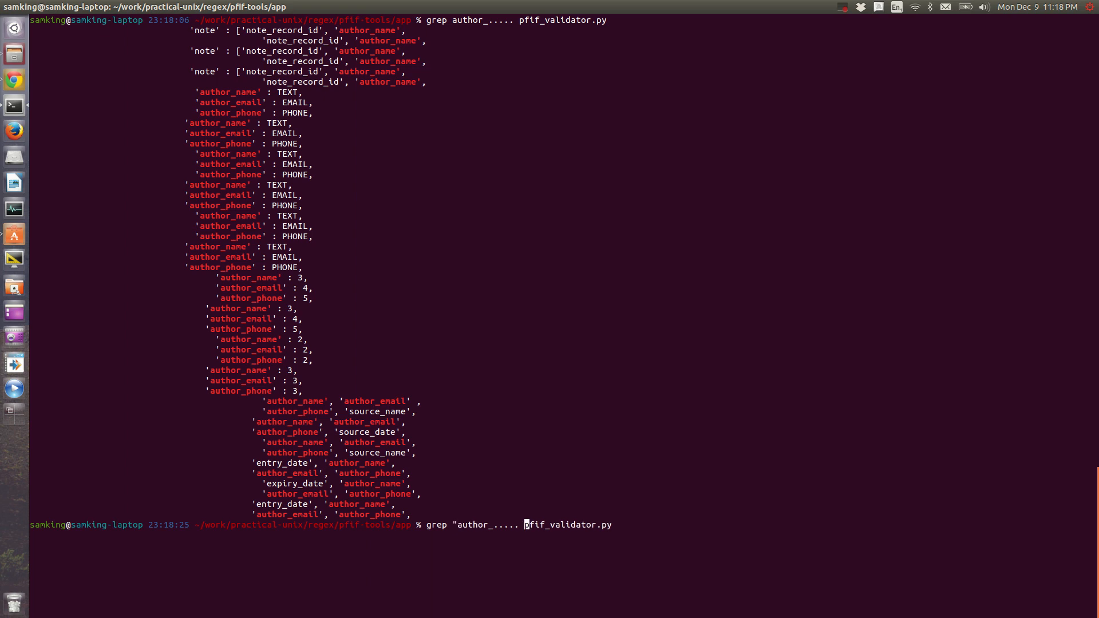
Step: Add the terminating quote so the author pattern matches only author_email and author_phone
text('")
text(grep ")
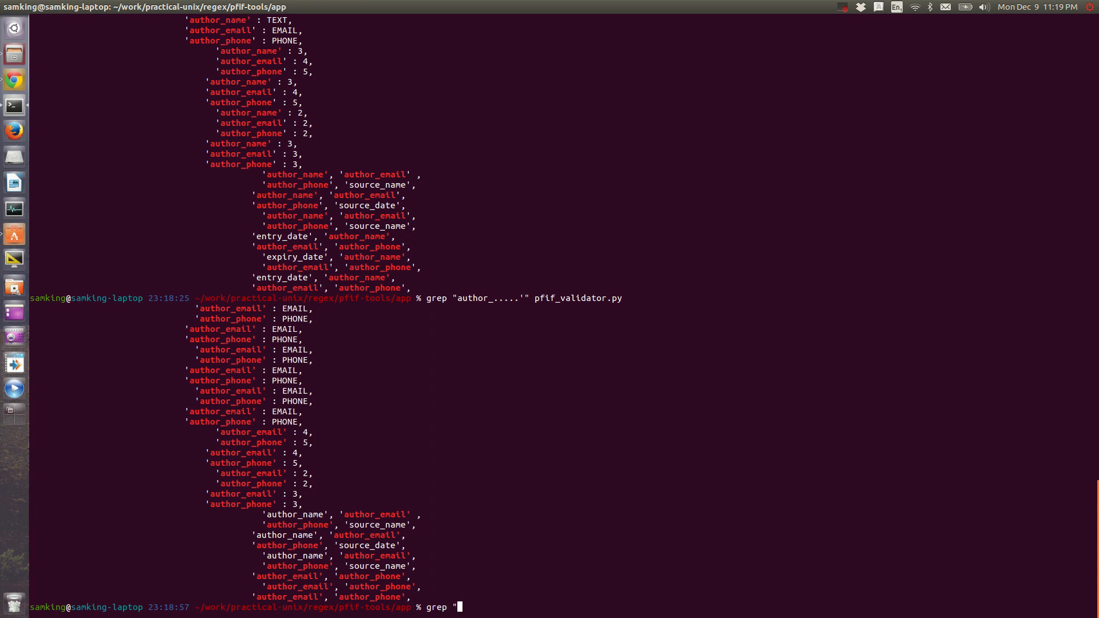
Step: Run grep with the greedy pattern '.*' to list single-quoted strings in pfif_validator.py
text(.*)
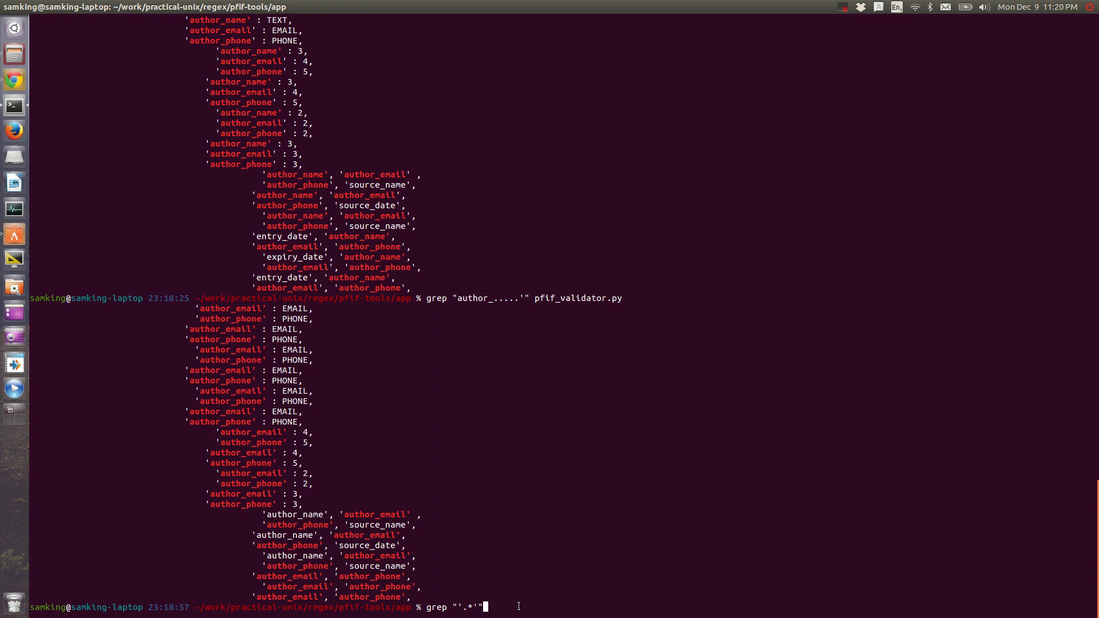
key(Return)
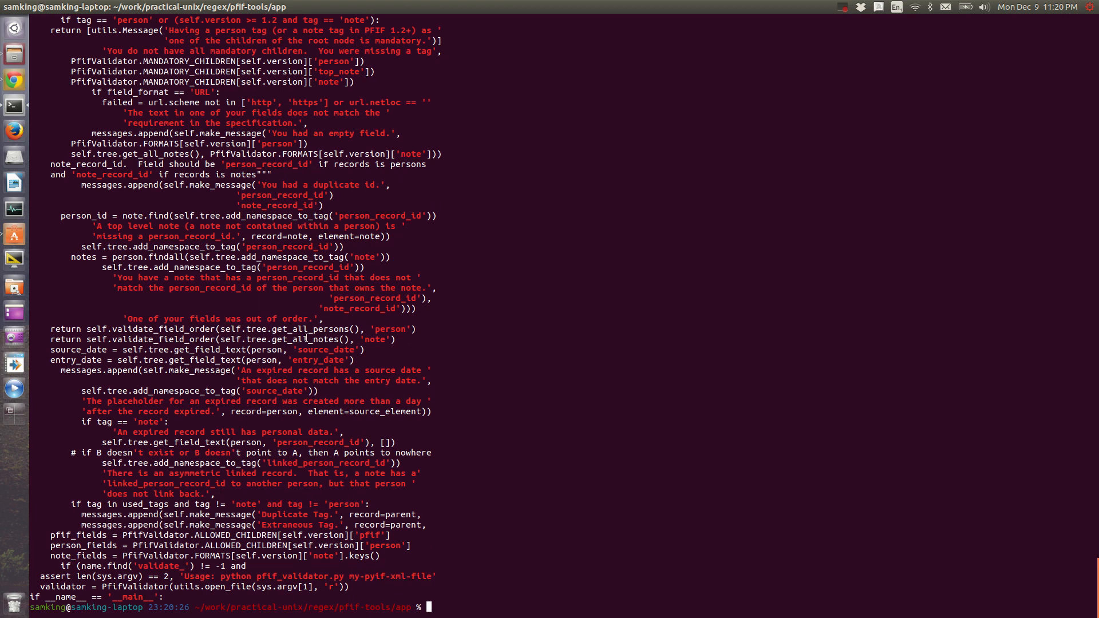
mouse_move(336, 503)
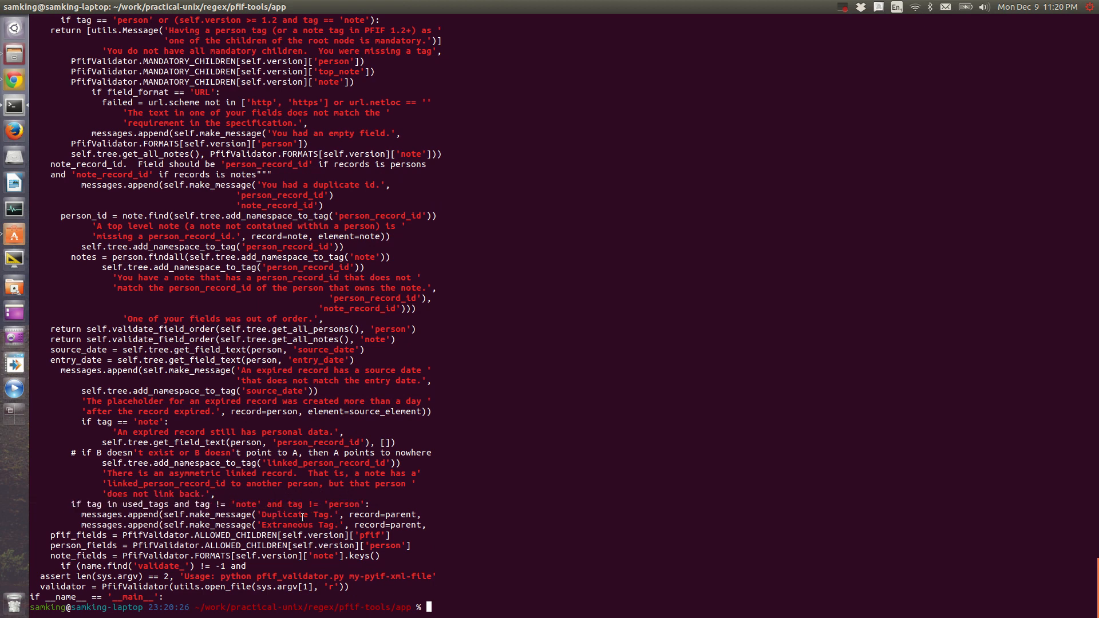
Step: Select a word in the greedy match output to inspect how far the match spans
double_click(284, 504)
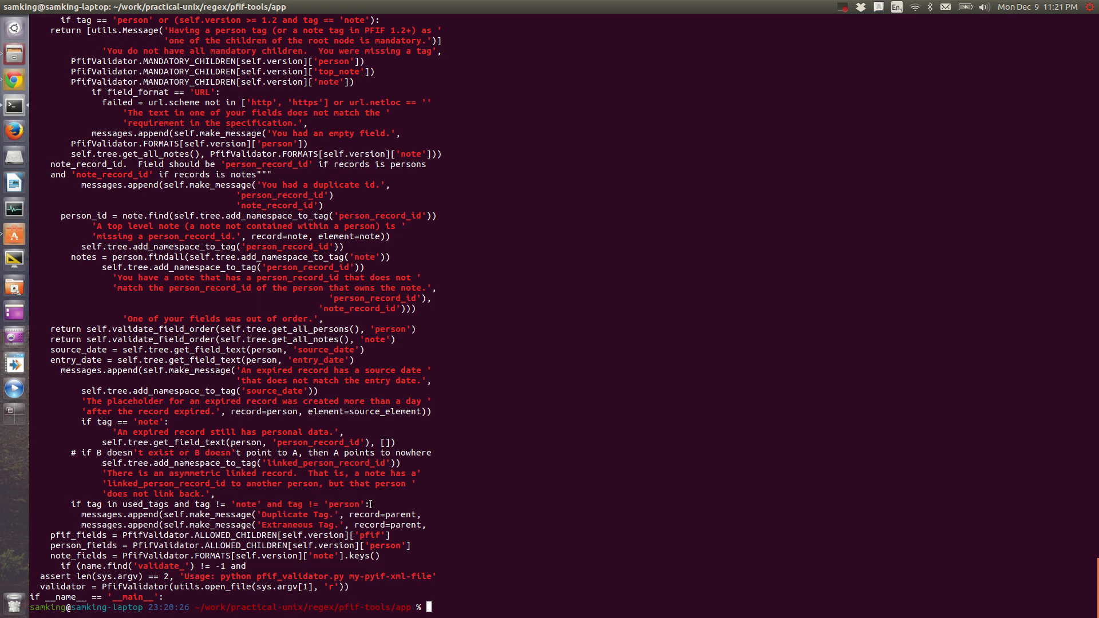
Step: Re-enter grep "'.*'" pfif_validator.py at the prompt without running it
text(grep "'.*'" pfif_validator.py)
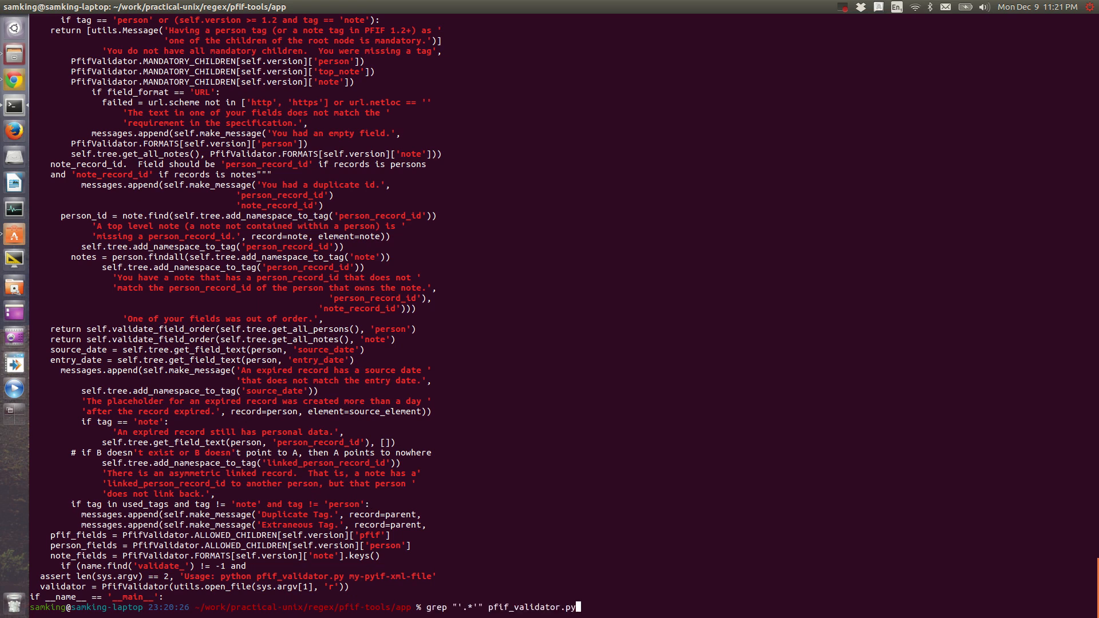